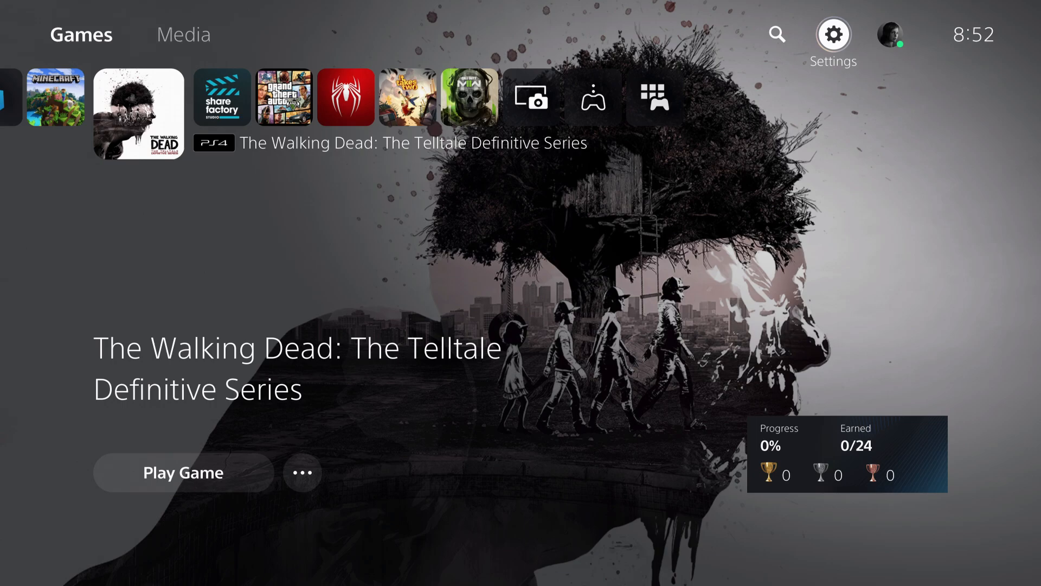
mouse_move(776, 35)
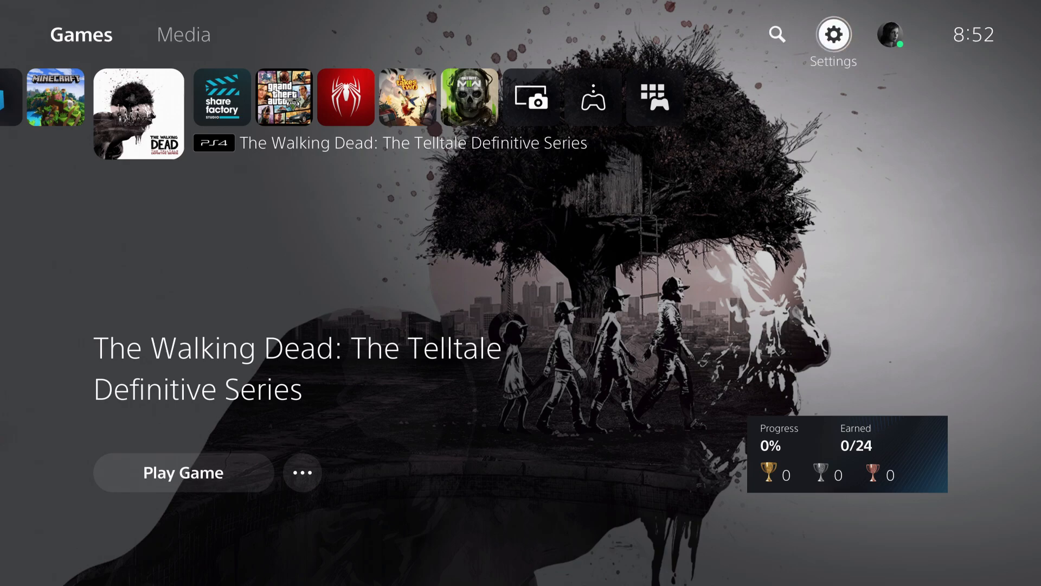
Go to Settings from the home screen and move focus down to the Storage category.
click(833, 34)
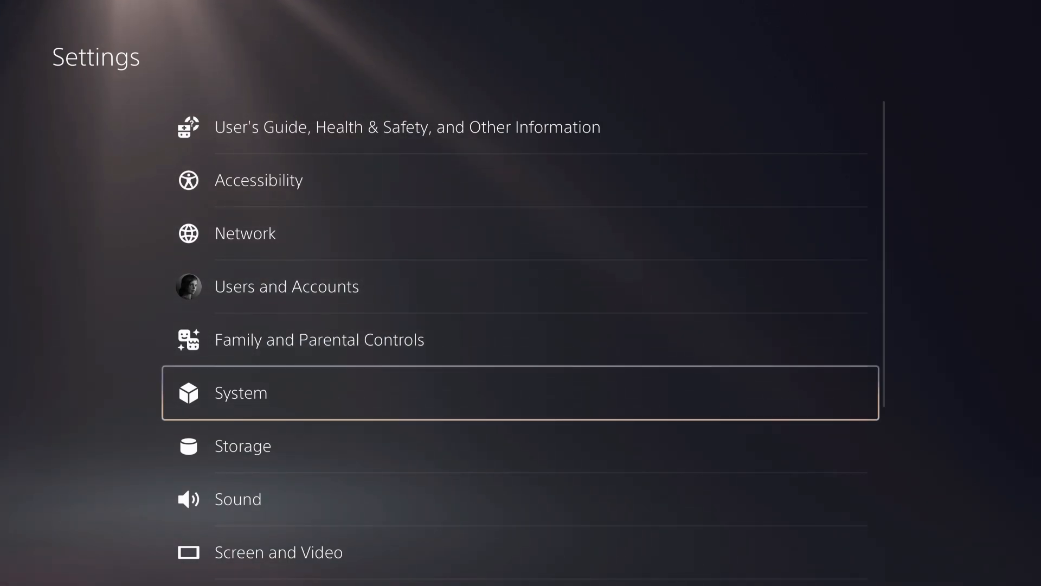
key(Down)
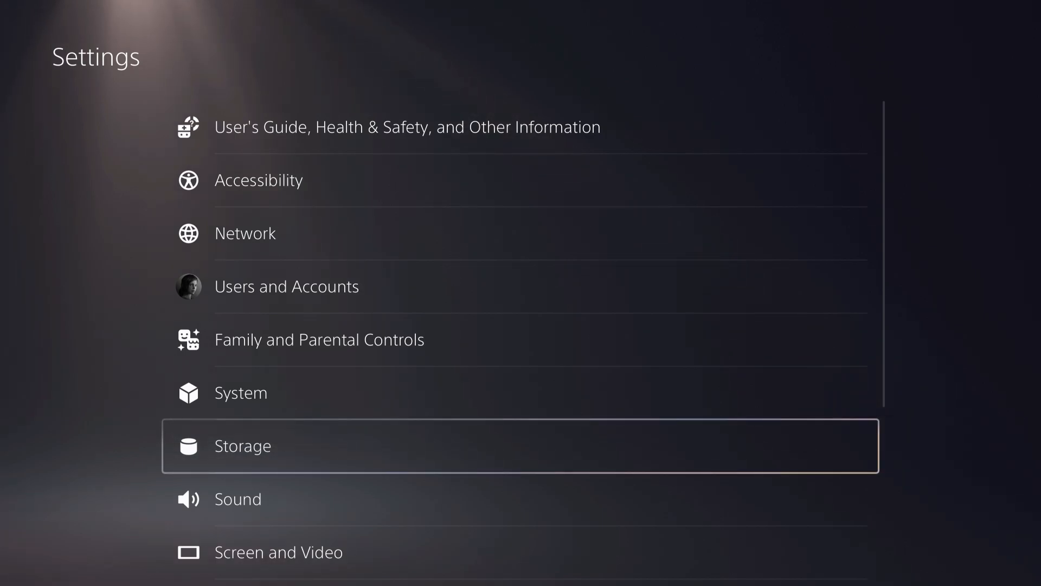
Show the Console Storage page with the 667.2 GB breakdown and 187.7 GB free.
click(242, 445)
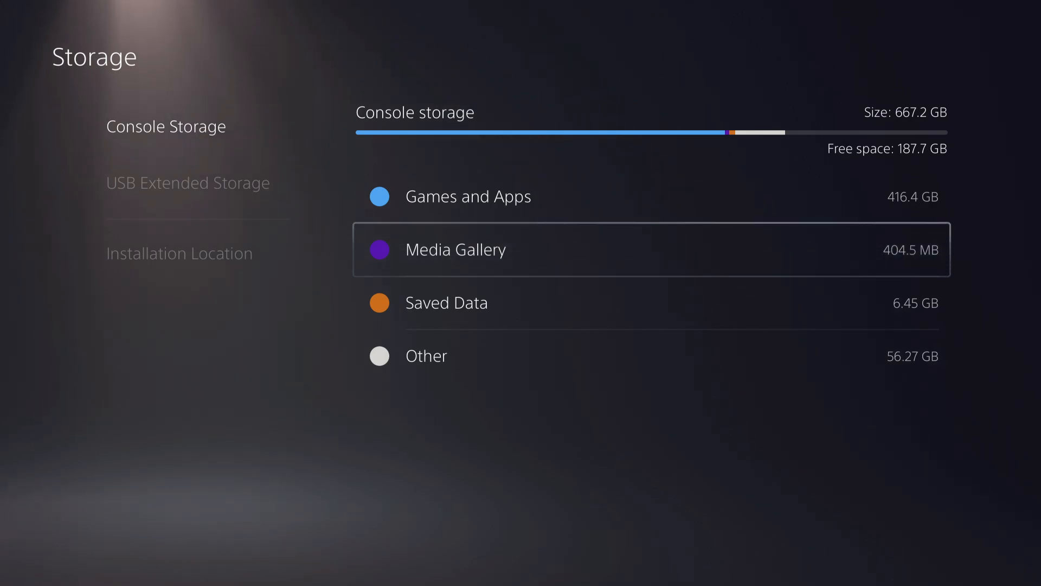
Browse the Games and Apps list to review installed titles and their sizes.
click(469, 197)
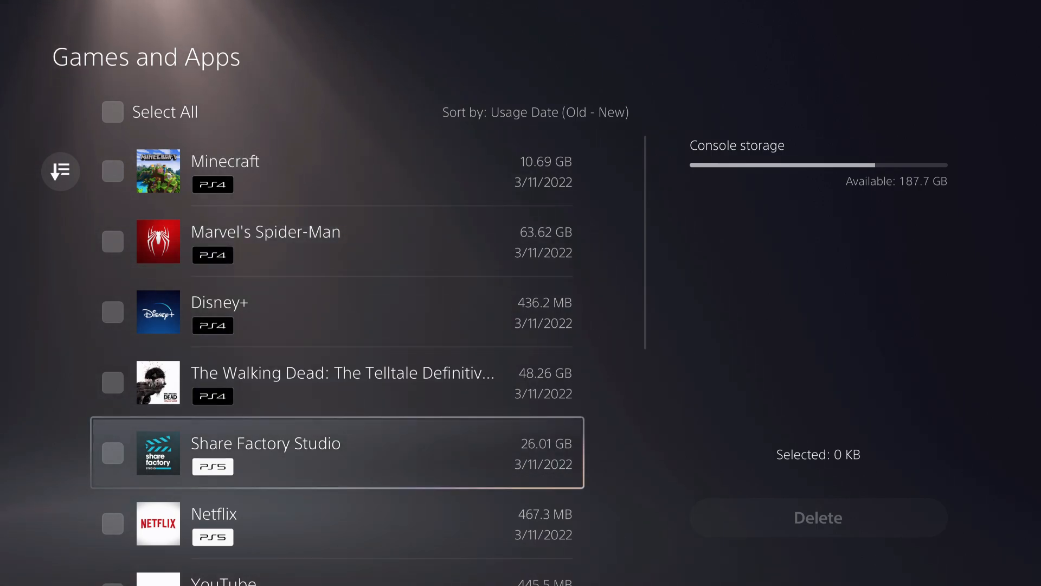
scroll(down, 3)
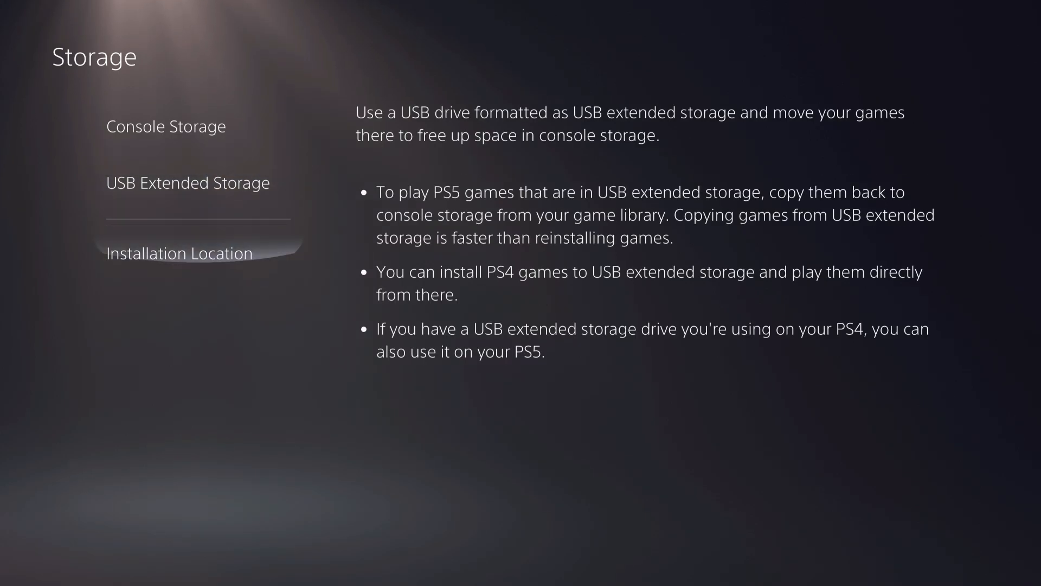
Show Installation Location with PS5 and PS4 games set to console storage, checking Console Storage in between.
click(178, 253)
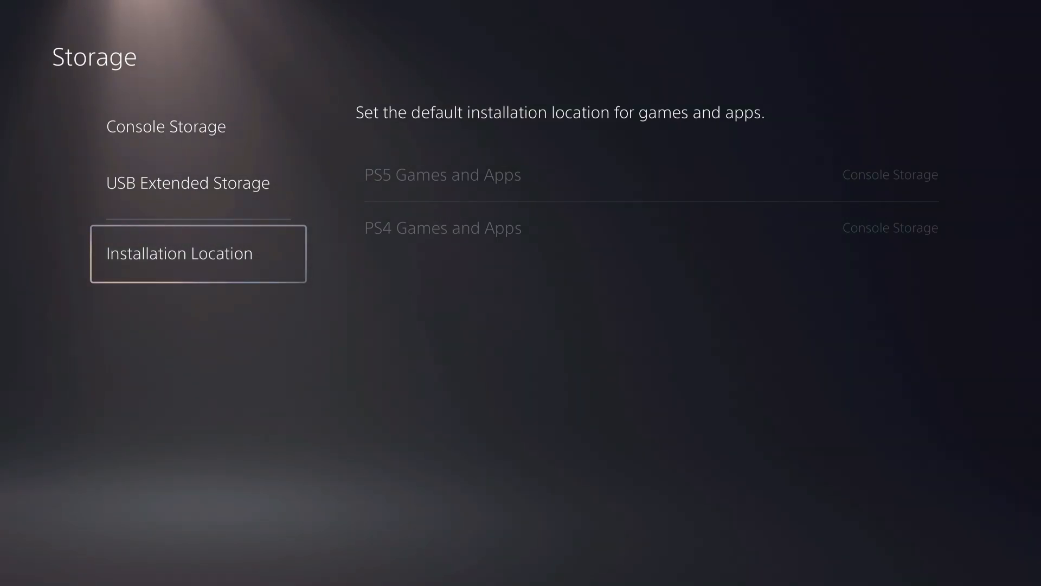
click(165, 126)
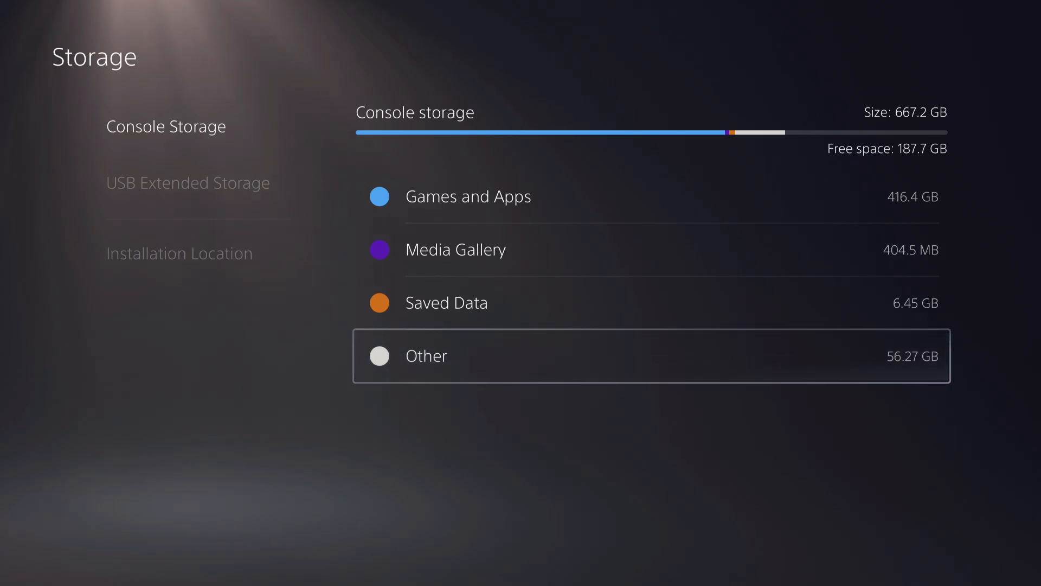
click(179, 252)
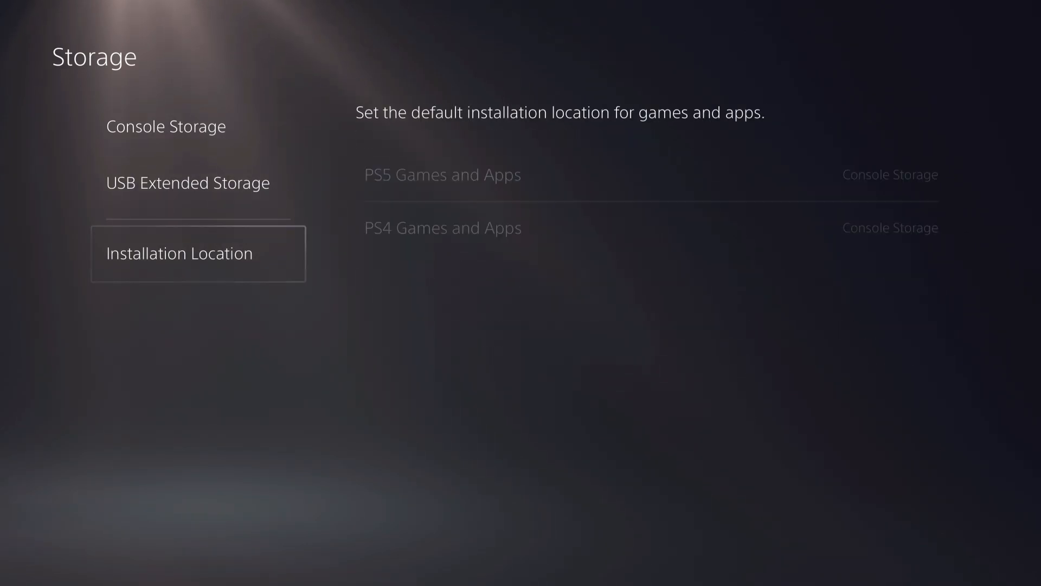